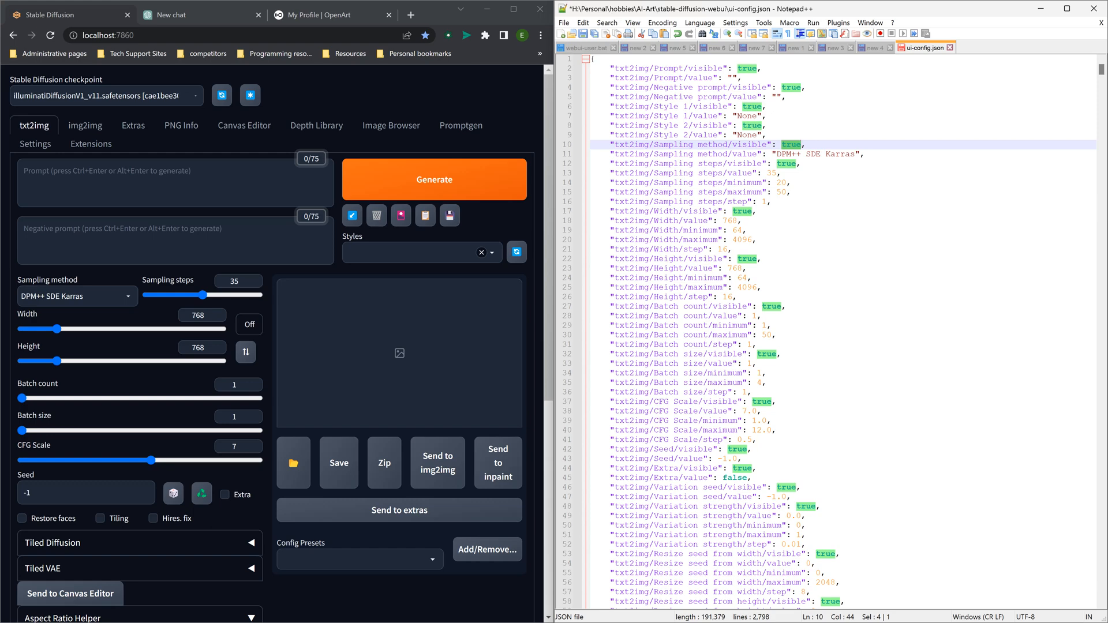
{"action": "scroll", "scroll_direction": "down", "scroll_amount": 3}
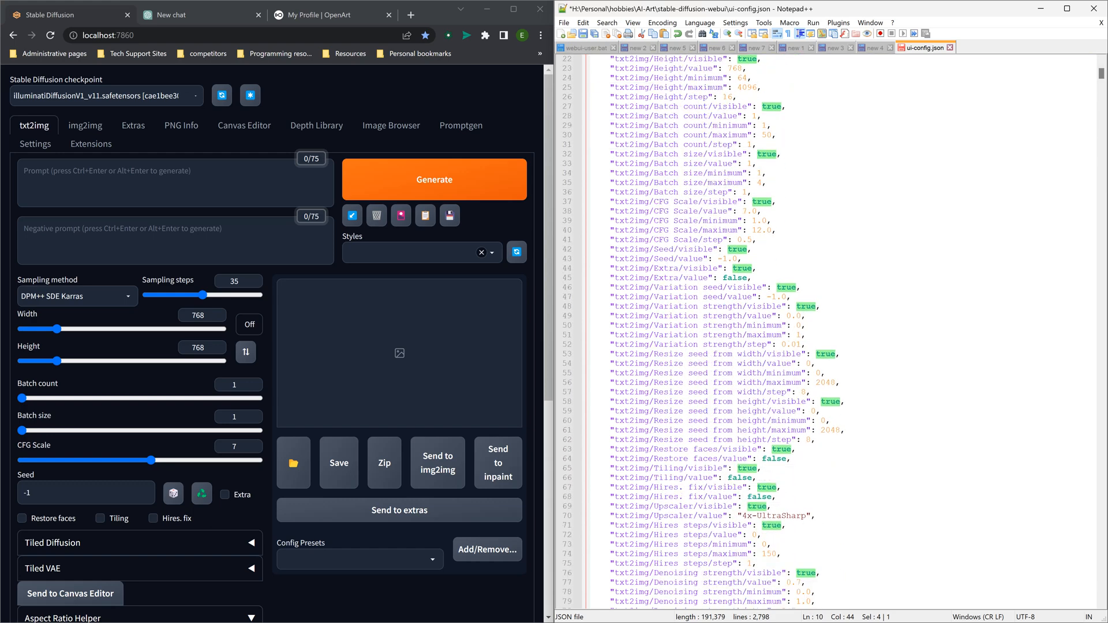
{"action": "scroll", "scroll_direction": "down", "scroll_amount": 3}
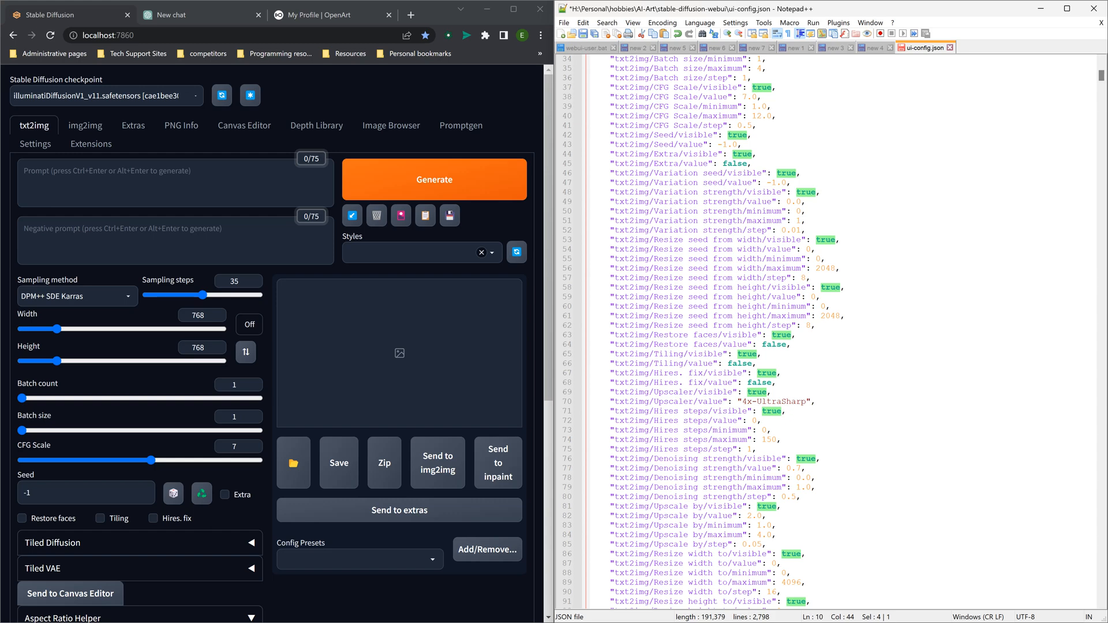
{"action": "scroll", "scroll_direction": "down", "scroll_amount": 3}
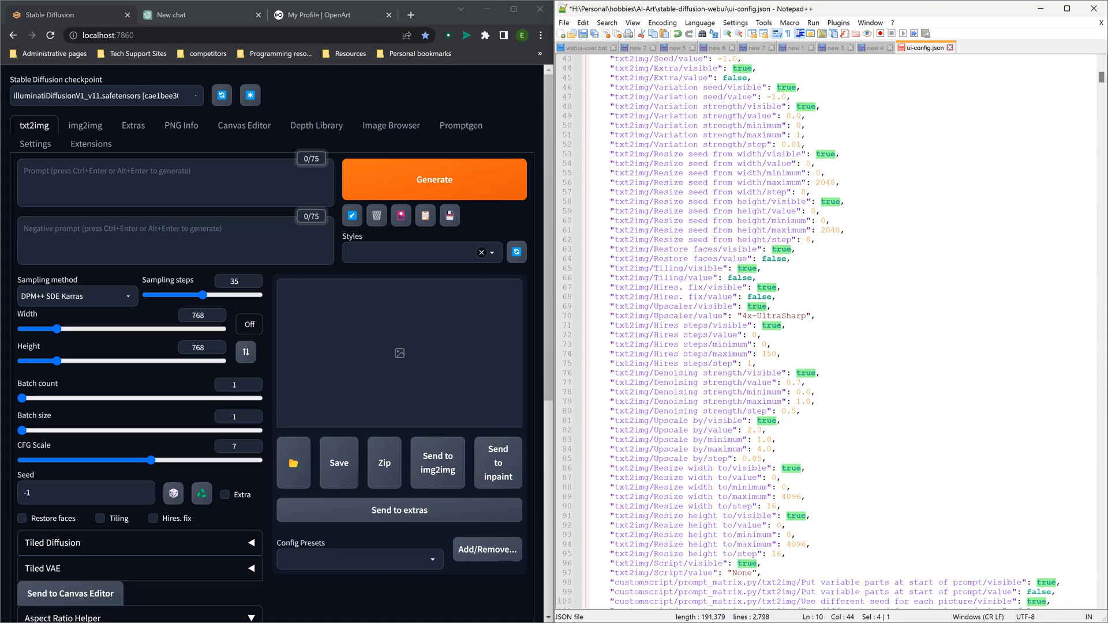
{"action": "scroll", "scroll_direction": "down", "scroll_amount": 3}
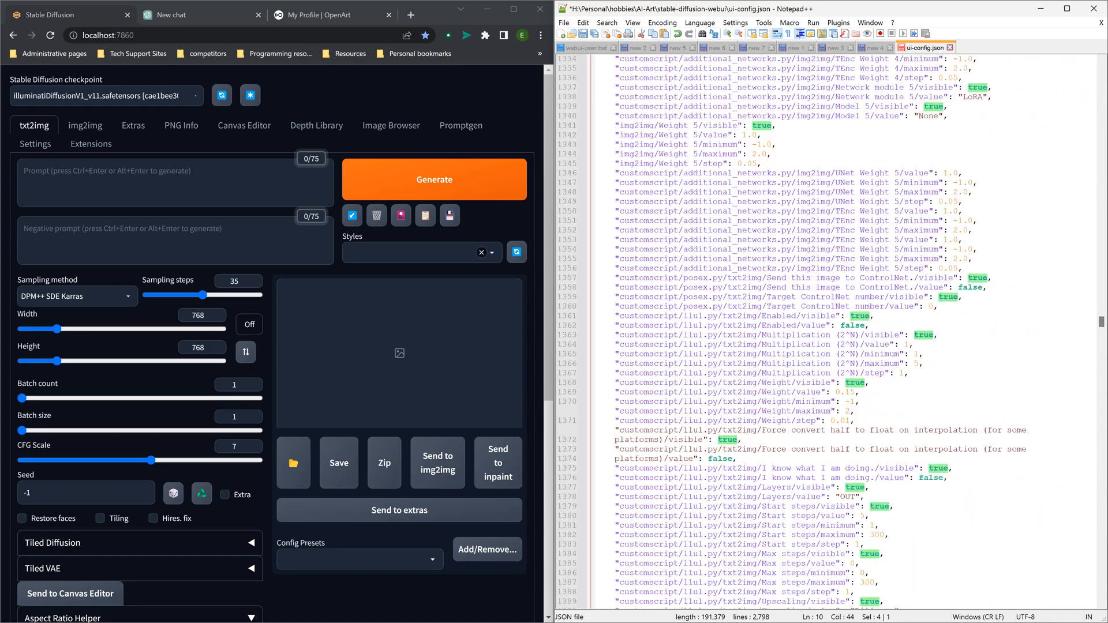
{"action": "scroll", "scroll_direction": "down", "scroll_amount": 3}
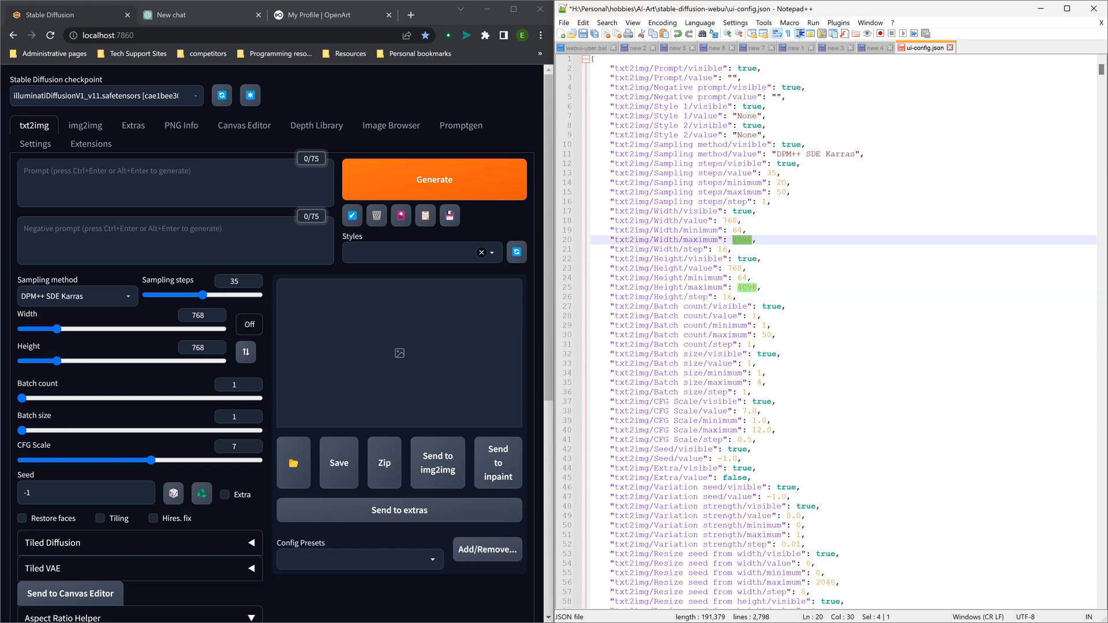
{"action": "type", "text": "4096"}
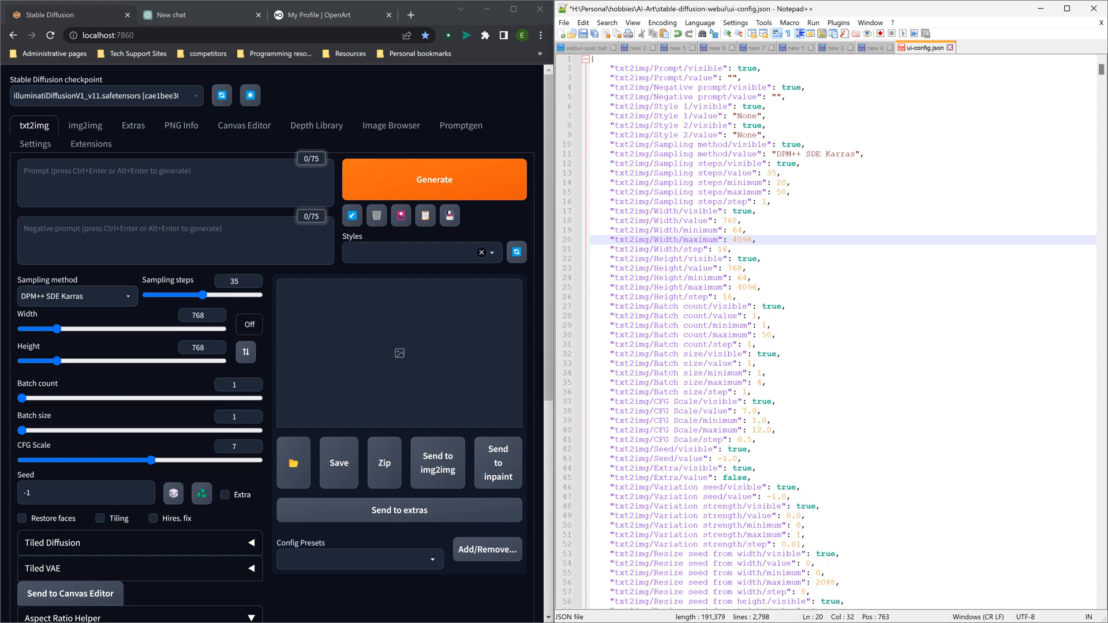